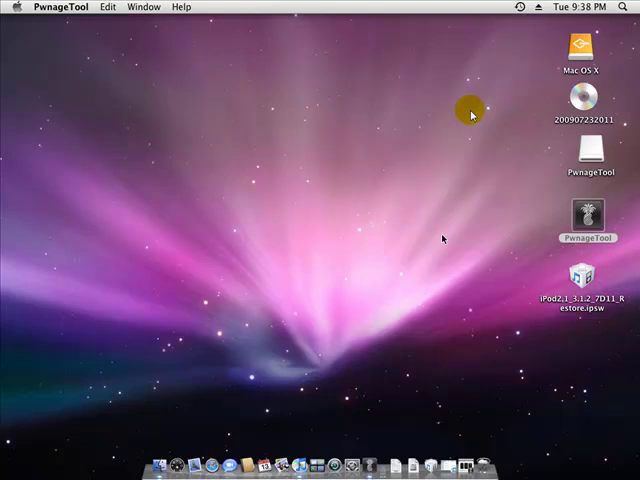
mouse_move(506, 172)
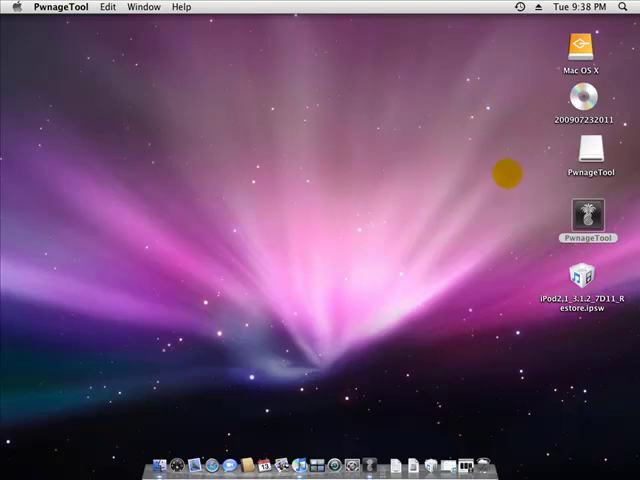
mouse_move(508, 122)
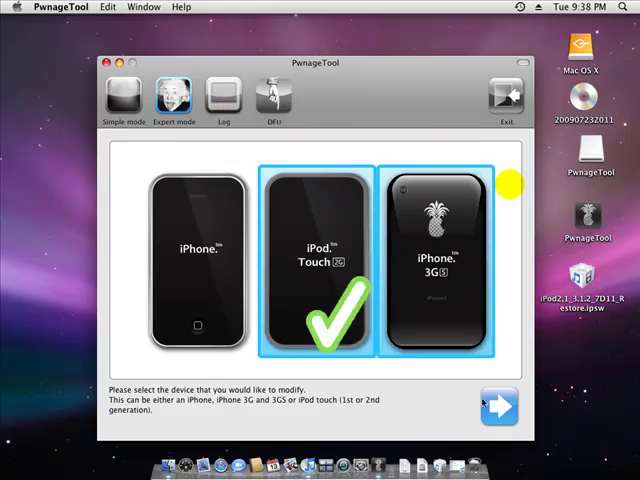
Select the iPod touch 2G and load the iPod2,1_3.1.2_7D11 firmware bundle to reach customization.
left_click(432, 265)
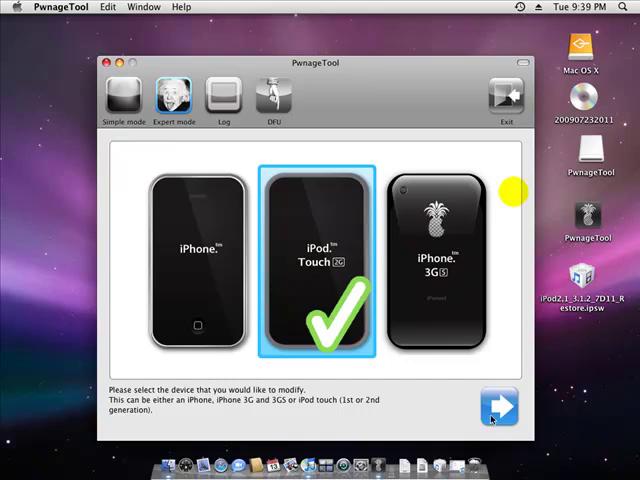
left_click(497, 406)
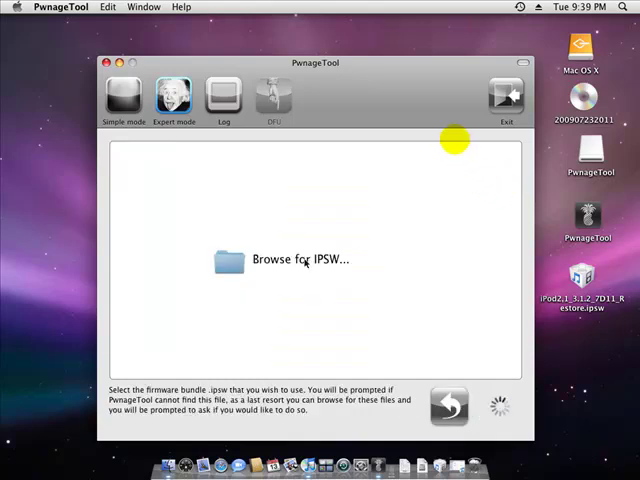
left_click(316, 259)
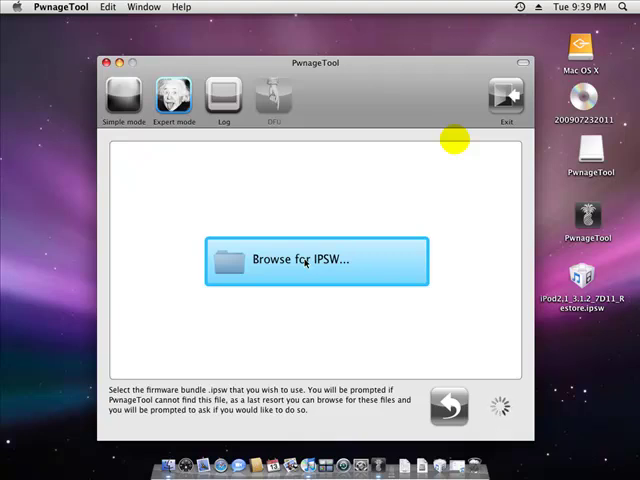
left_click(316, 259)
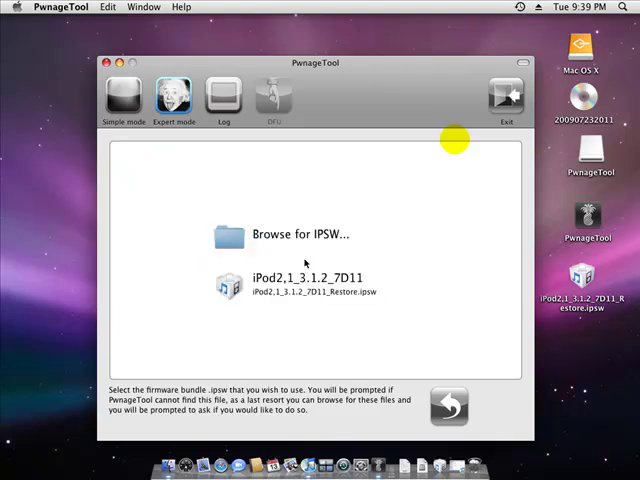
left_click(317, 285)
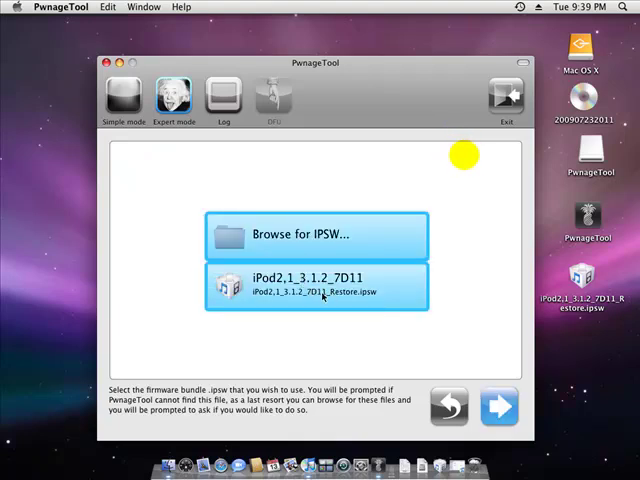
left_click(317, 285)
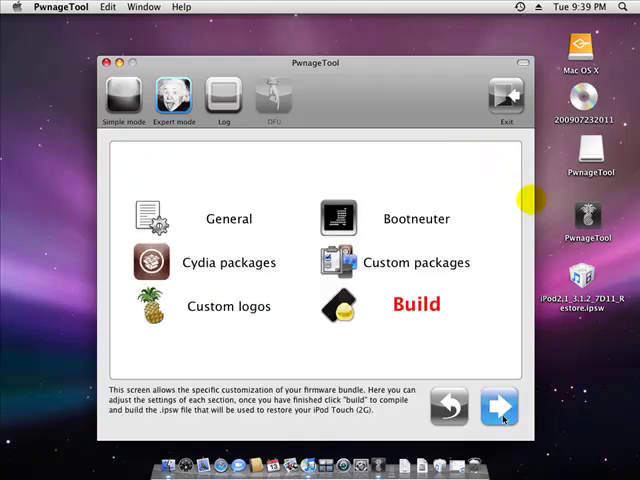
Open the General customization section's settings for the iPod touch firmware.
left_click(228, 218)
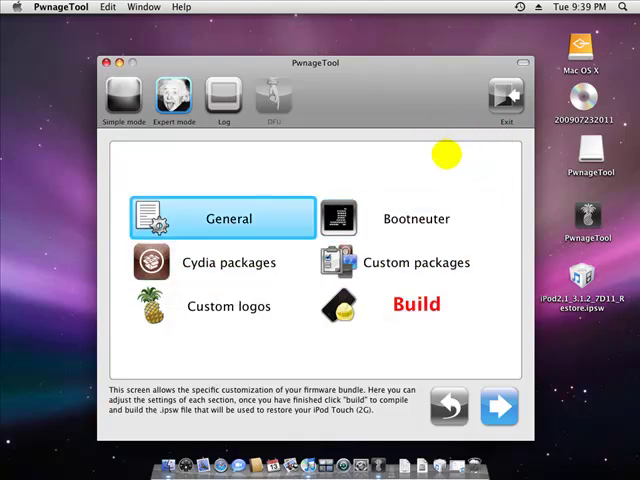
left_click(415, 304)
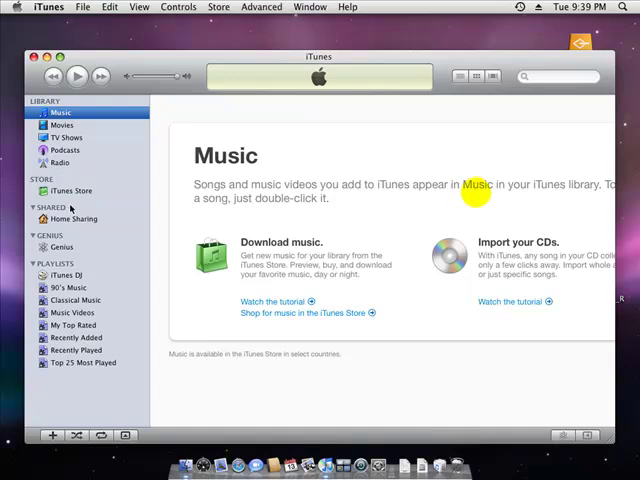
Select the connected iPod under Devices to show its Summary page.
left_click(70, 208)
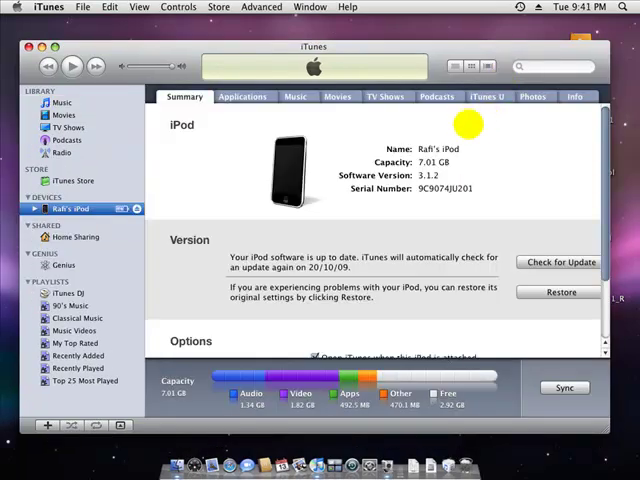
mouse_move(520, 62)
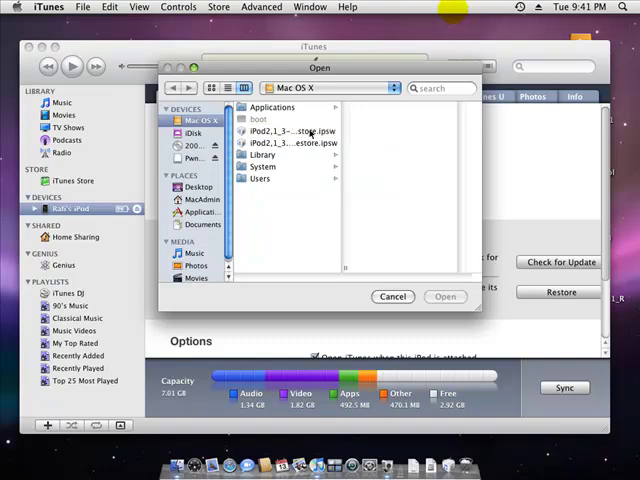
Choose the iPod2,1 3.1.1 (7C145) restore file on the Mac OS X volume.
left_click(290, 131)
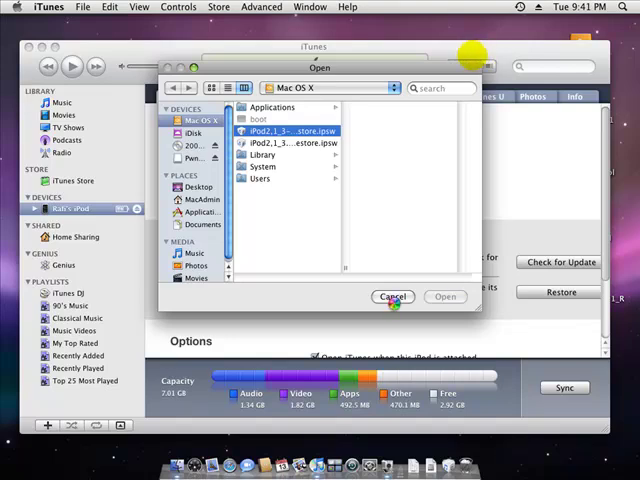
left_click(291, 131)
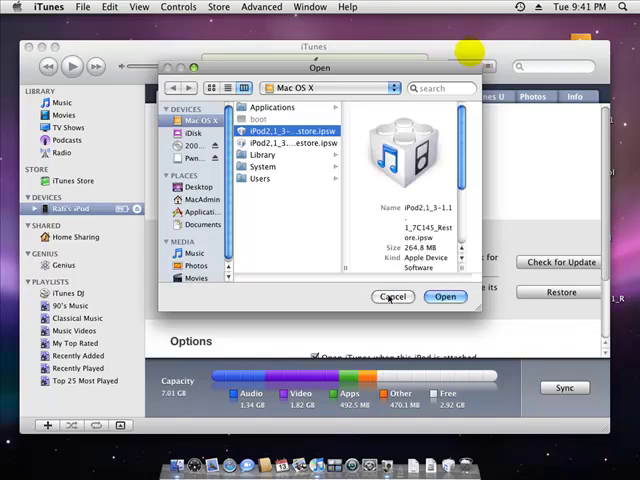